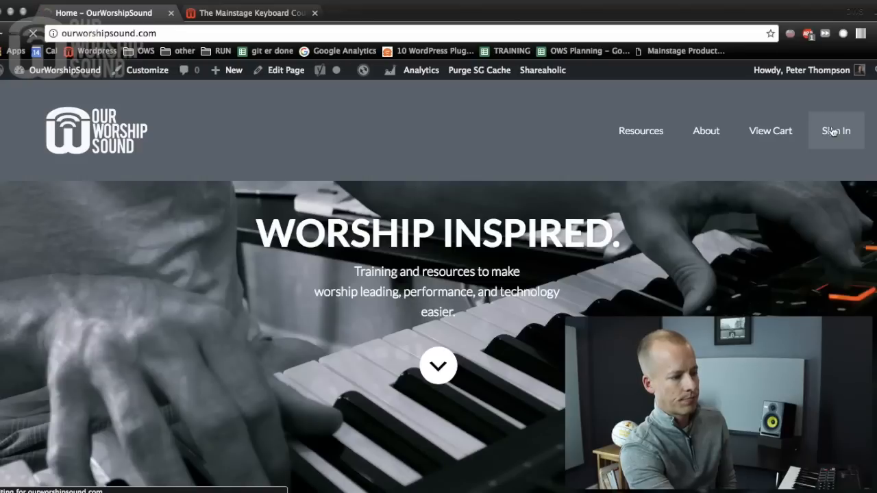
Sign in to the member account with the saved credentials from the header Sign In link
click(836, 131)
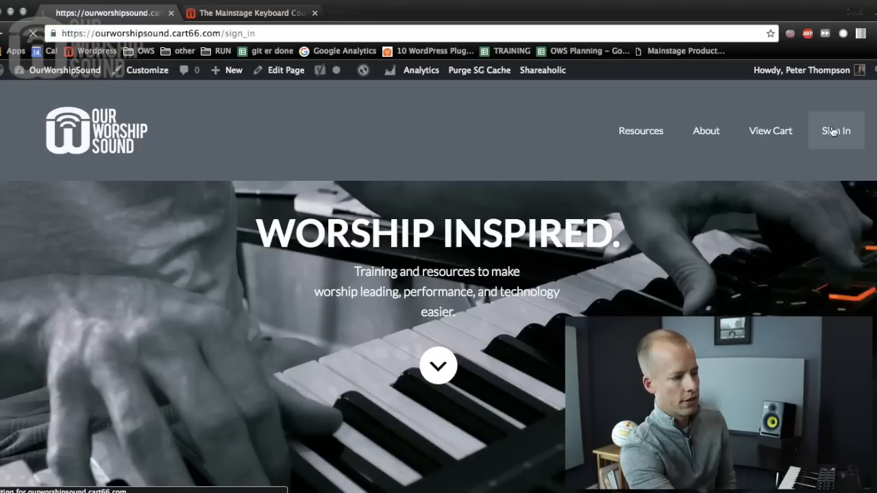
click(836, 130)
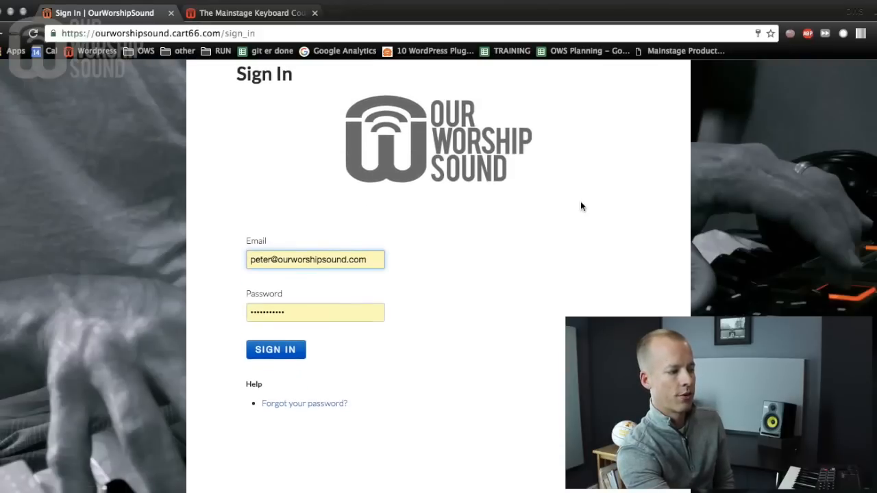
click(275, 349)
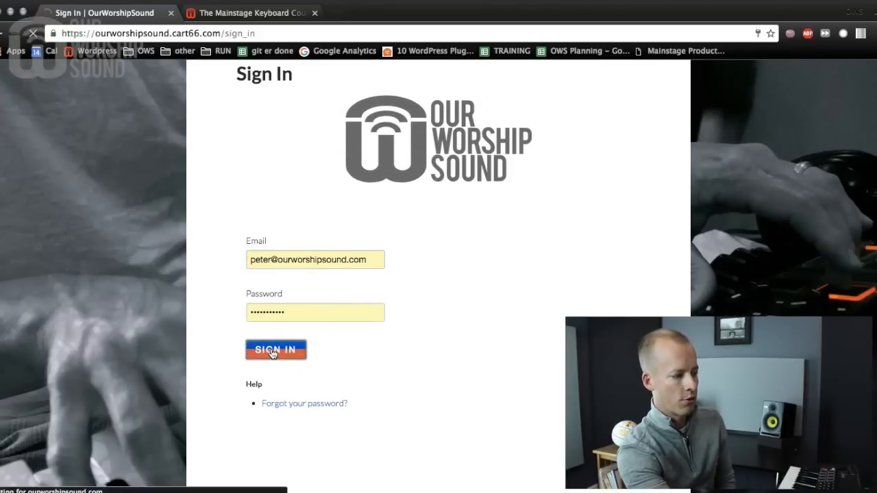
click(275, 349)
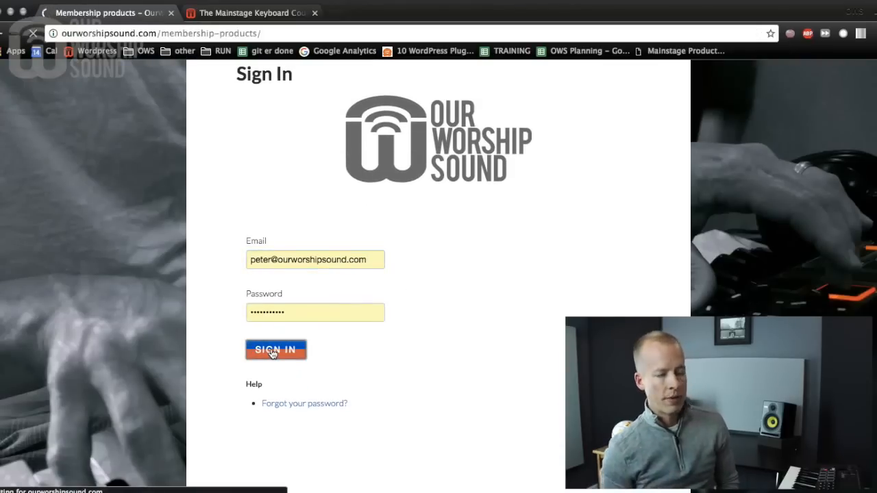
click(276, 349)
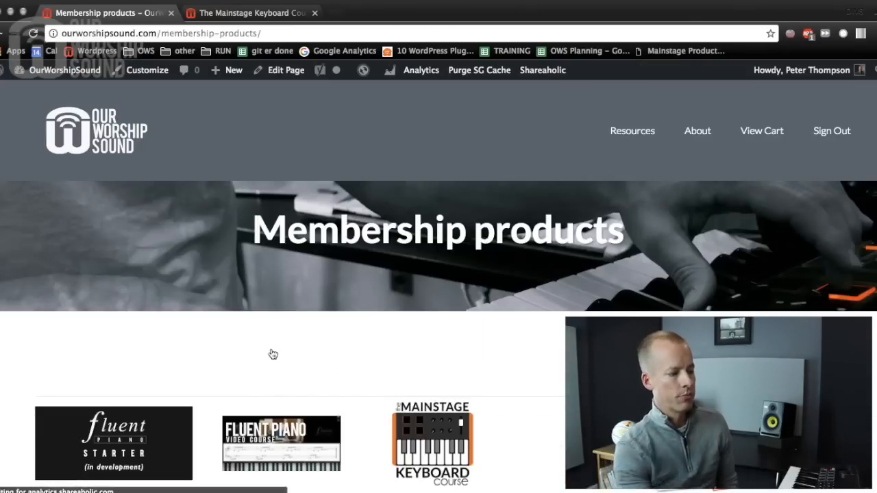
scroll(down, 3)
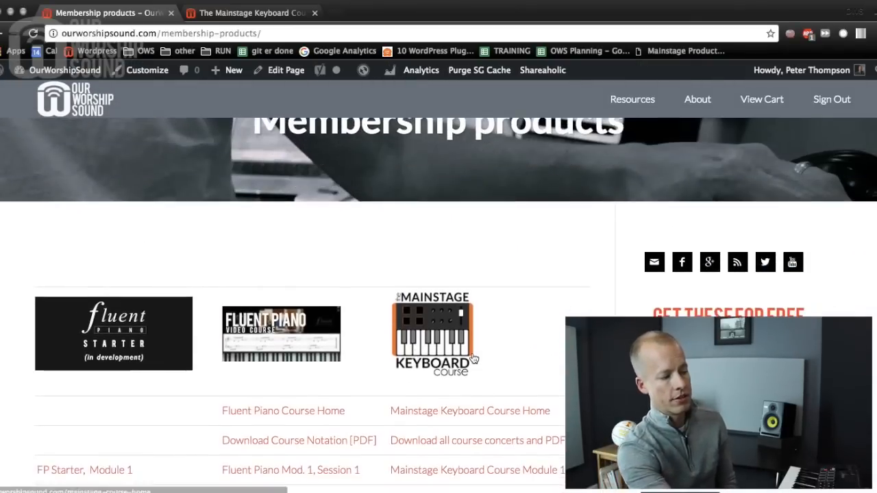
scroll(down, 3)
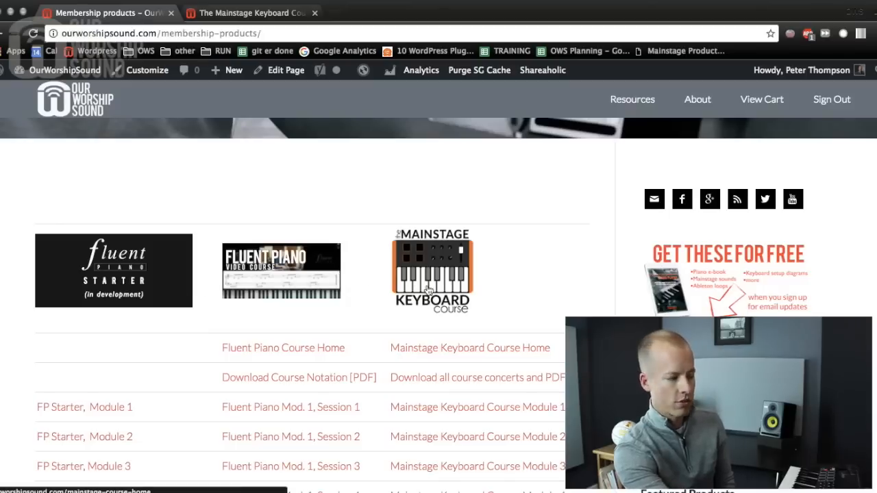
scroll(down, 3)
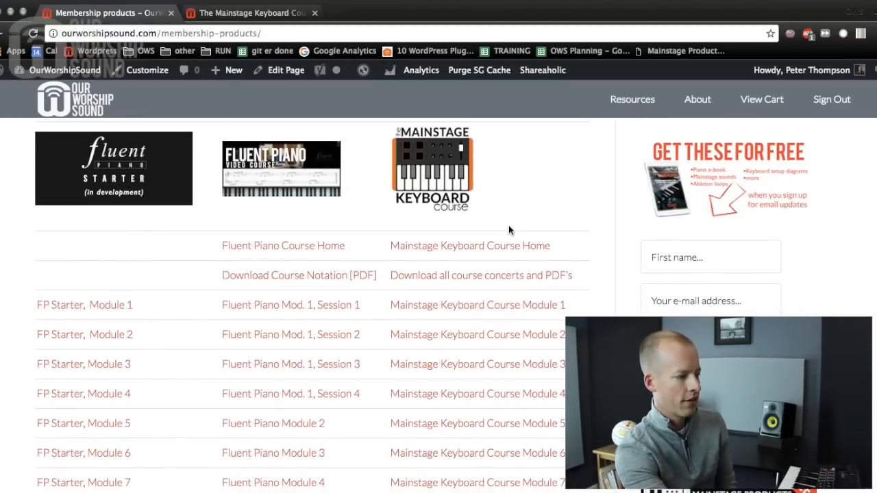
scroll(down, 3)
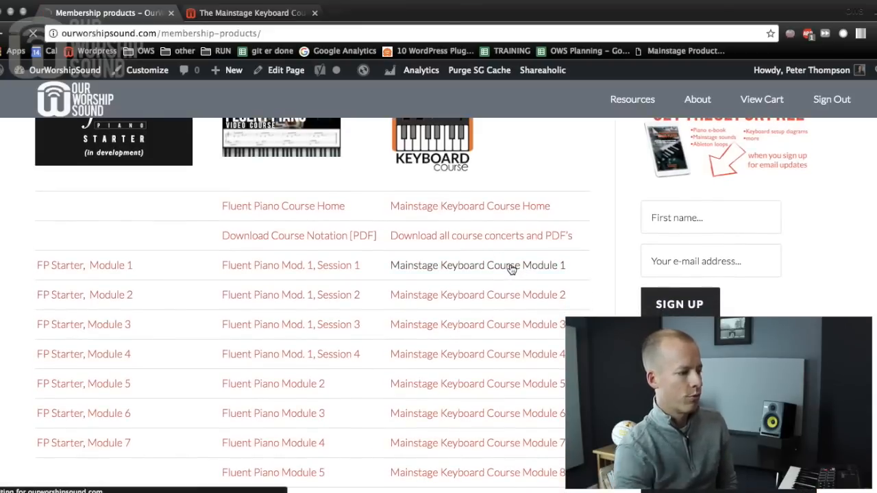
Open Mainstage Keyboard Course Module 1 and view its Session 1 and Session 2 videos
click(477, 266)
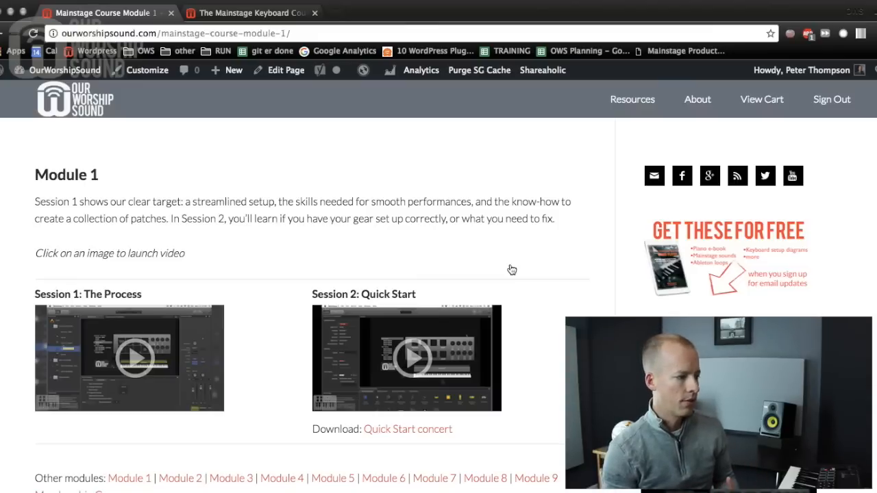
mouse_move(533, 251)
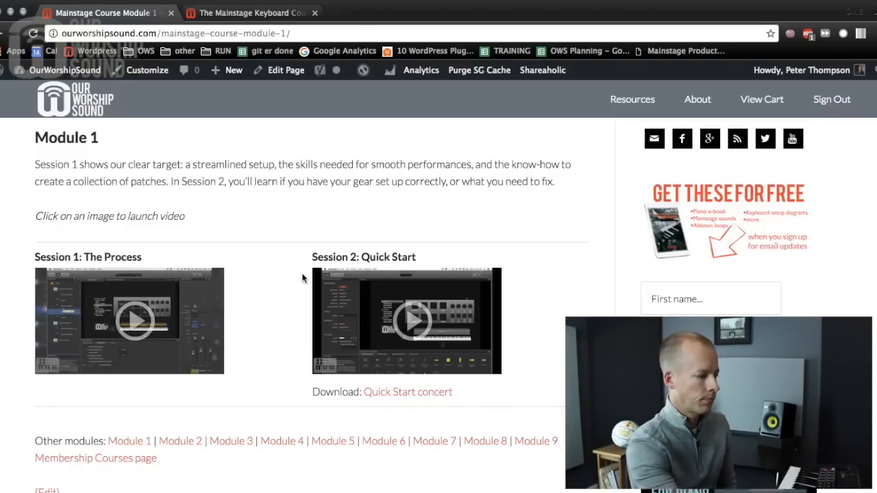
scroll(down, 3)
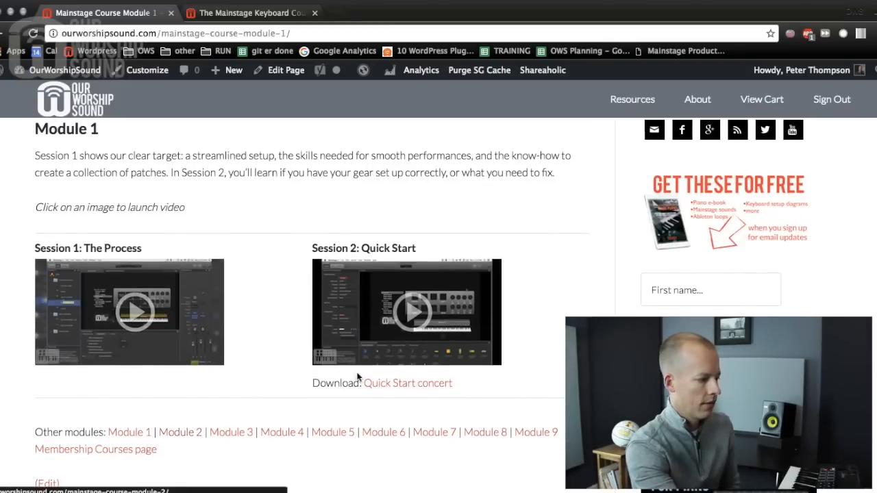
mouse_move(416, 406)
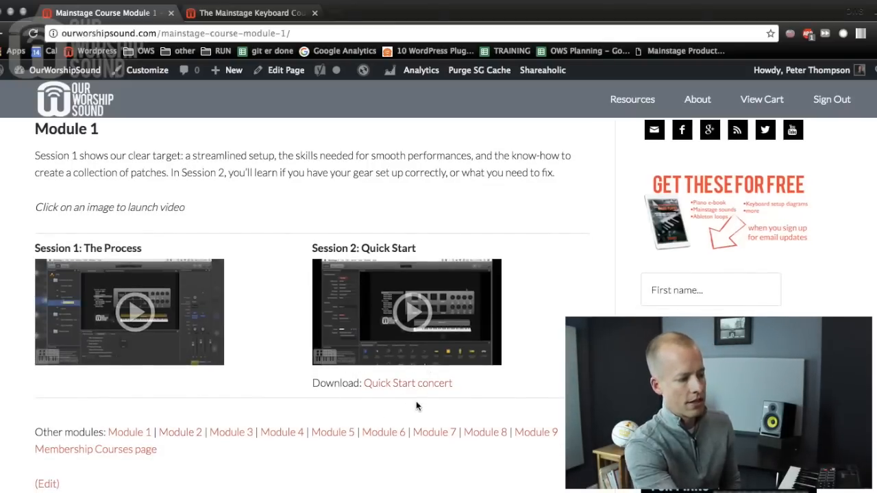
mouse_move(400, 384)
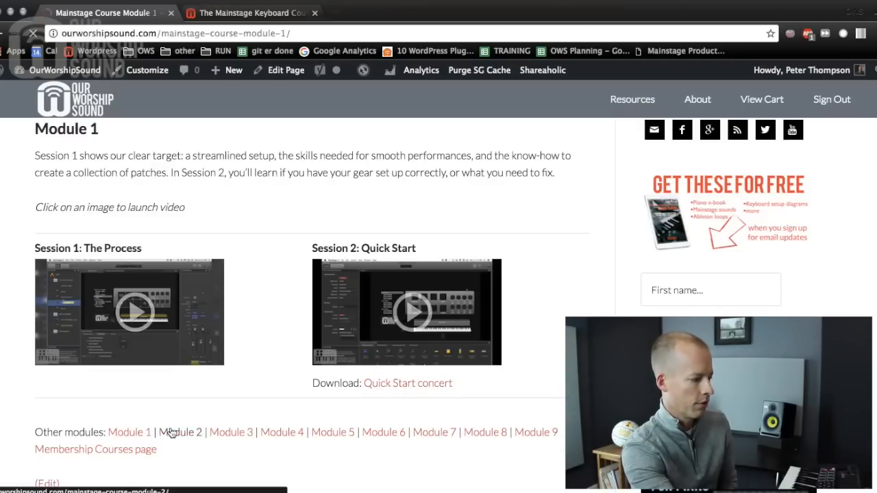
Open Module 2 and scroll through its four sessions, recommended gear and Other modules links
click(181, 432)
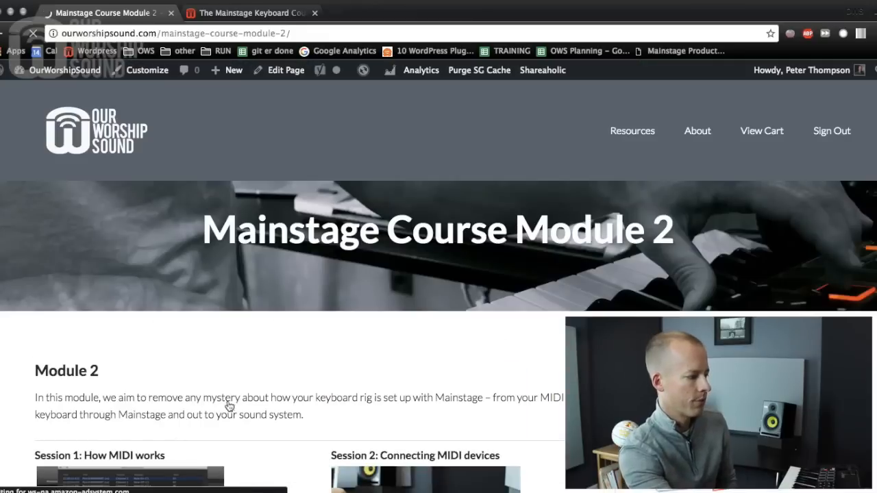
scroll(down, 3)
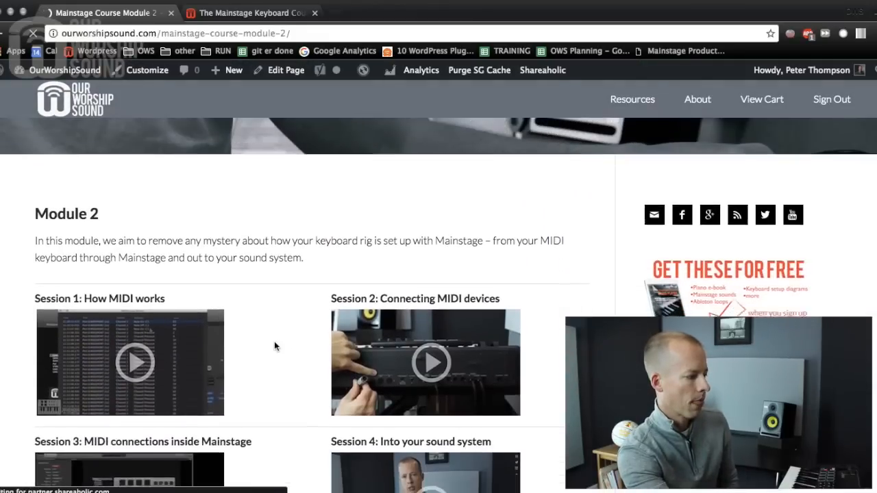
scroll(down, 3)
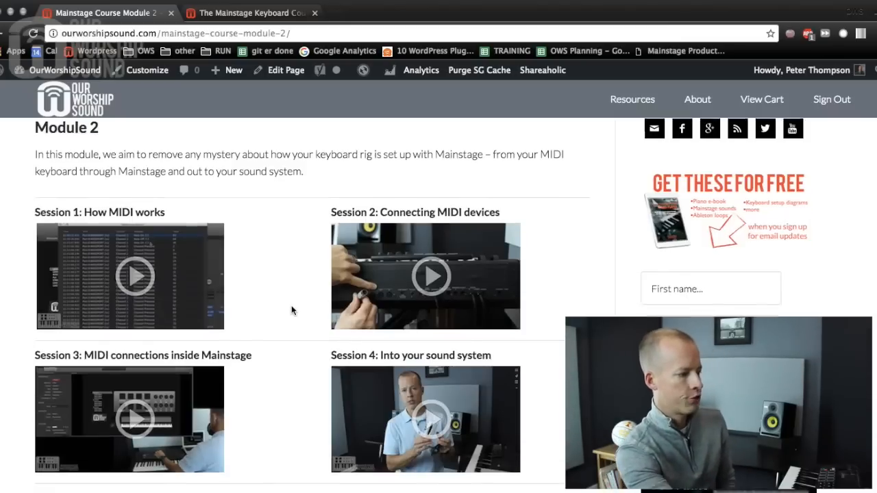
scroll(down, 3)
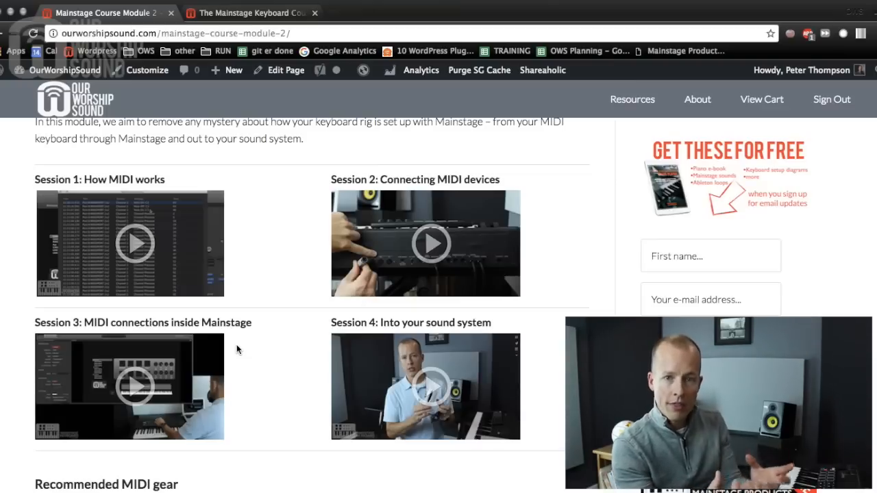
mouse_move(248, 349)
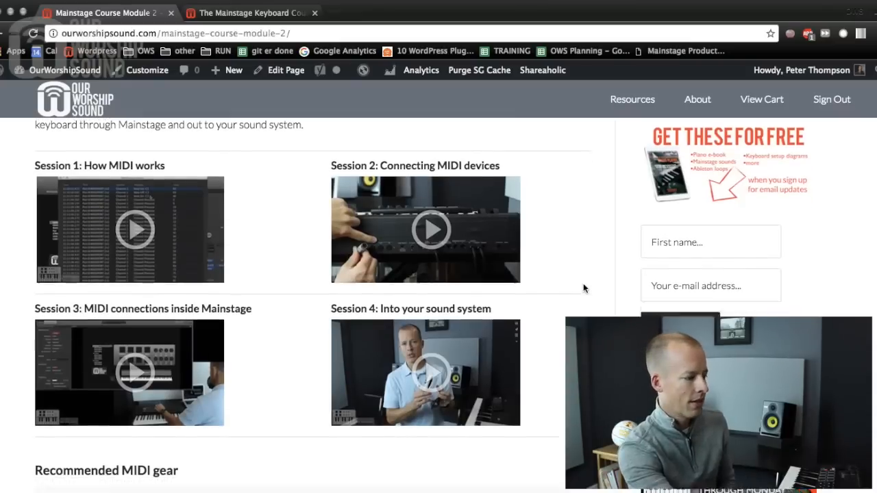
scroll(down, 3)
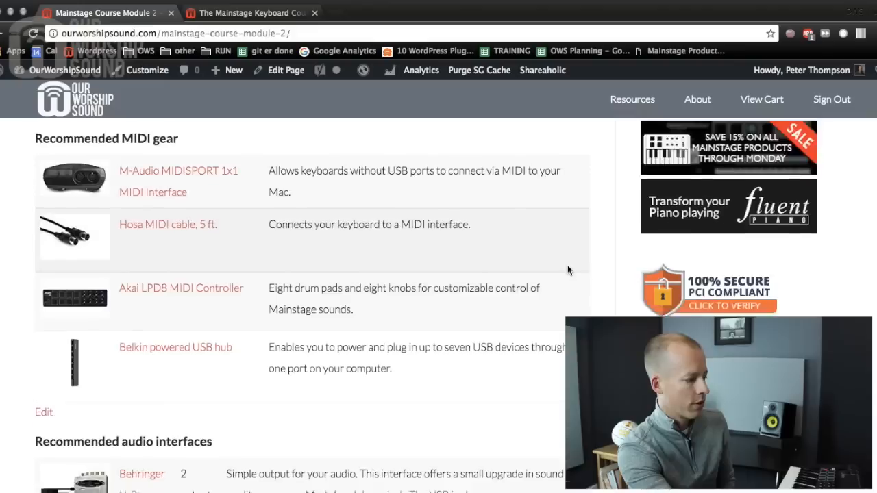
scroll(down, 3)
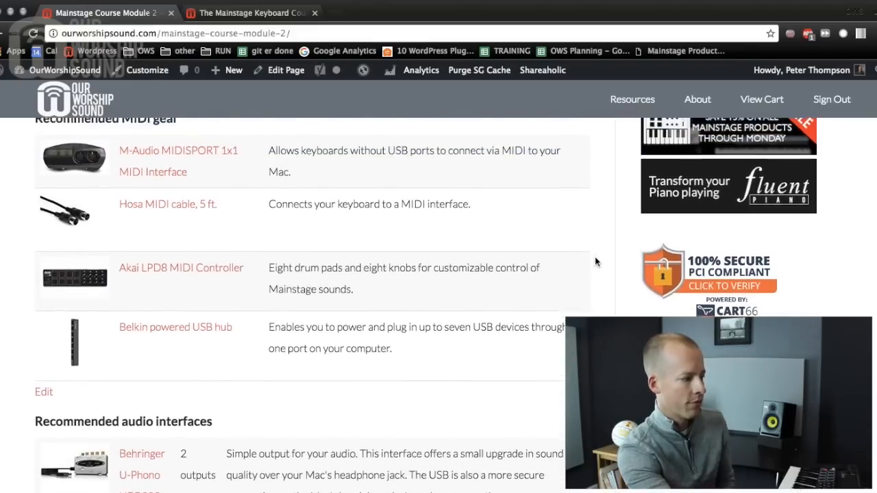
scroll(down, 3)
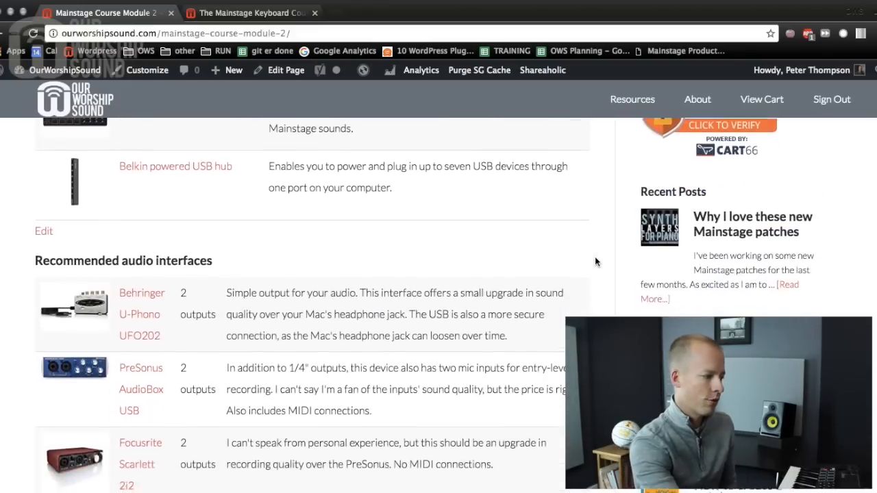
scroll(down, 3)
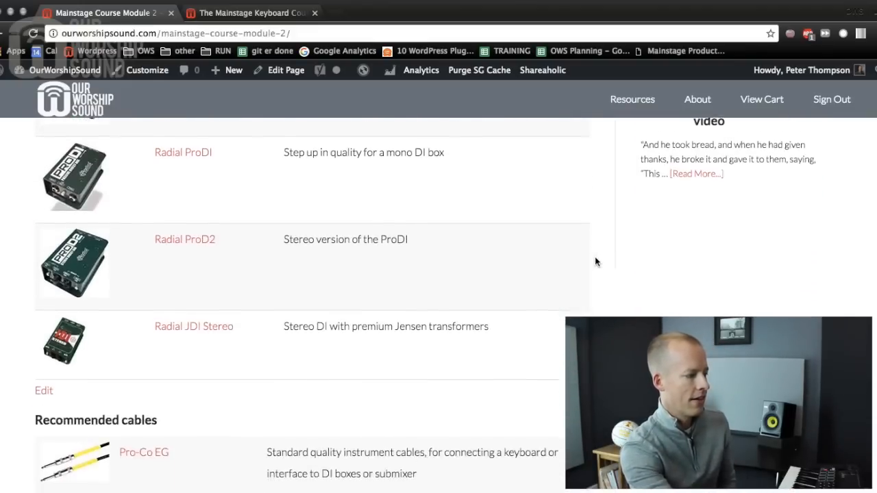
scroll(down, 3)
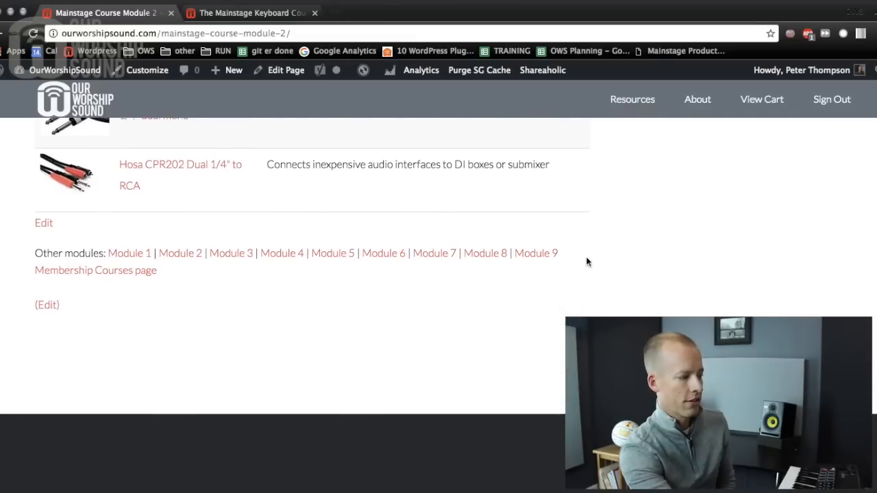
Open Module 3 and view its Troubleshooting session with the flowchart download
click(230, 252)
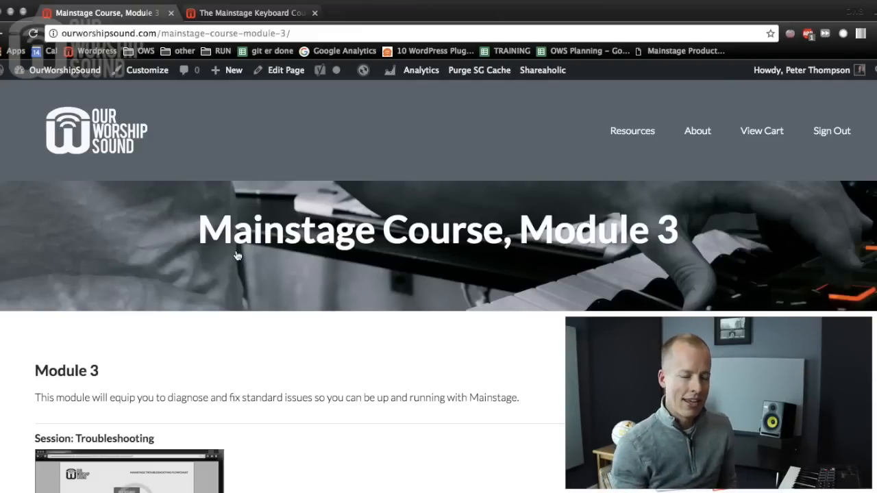
scroll(down, 3)
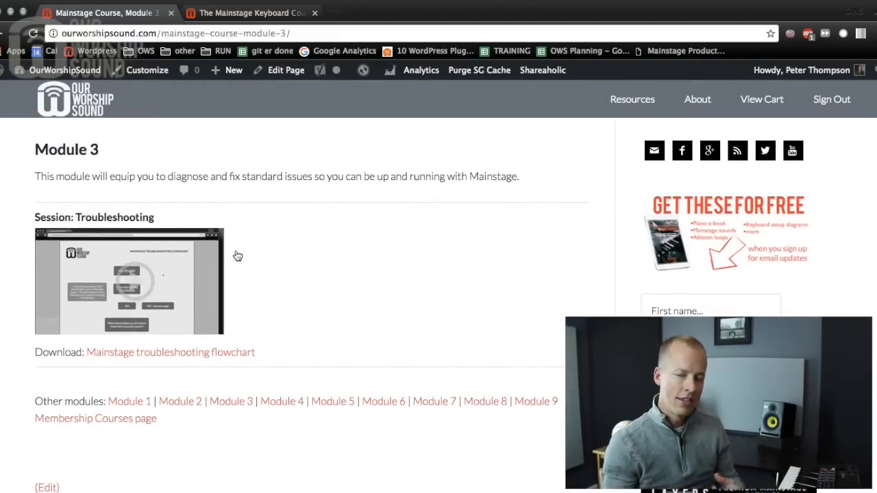
mouse_move(351, 261)
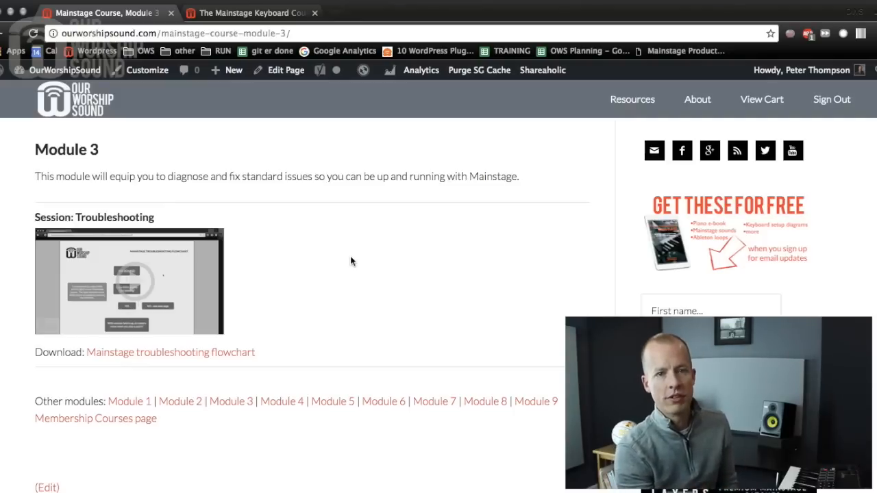
mouse_move(192, 353)
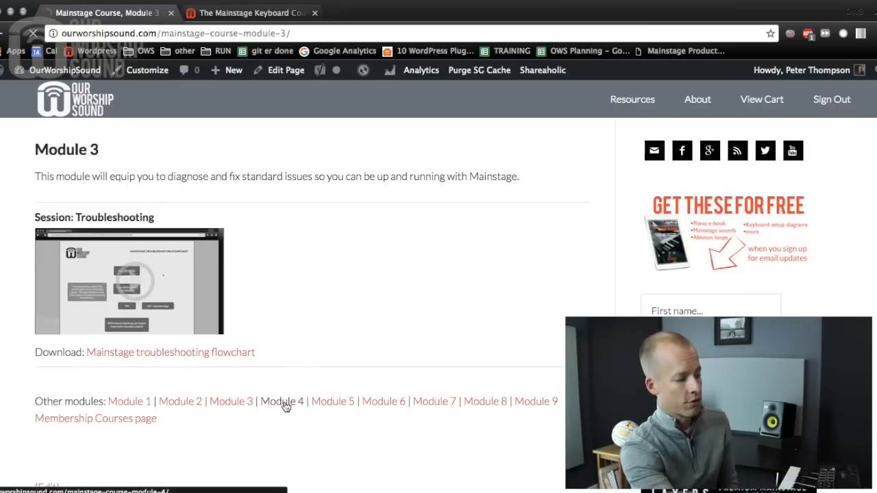
Open Module 4 and view the Building your Layout and Helpful Layout devices sessions
click(282, 400)
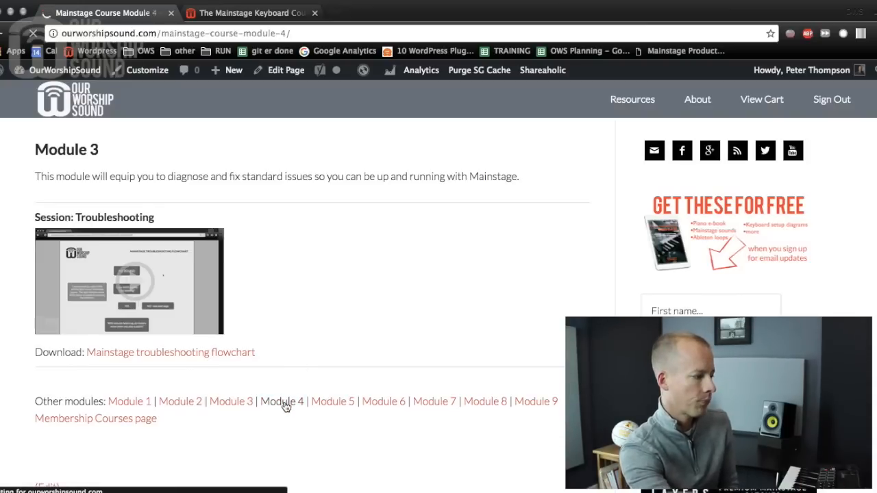
click(283, 400)
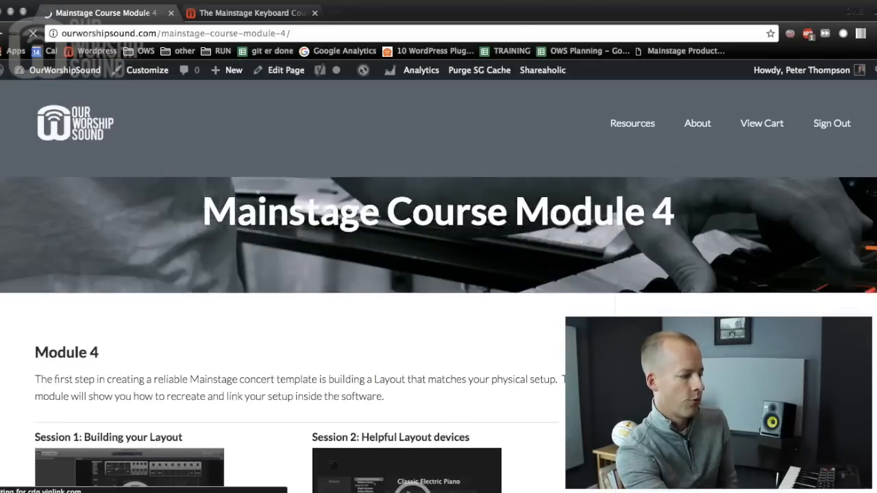
scroll(down, 3)
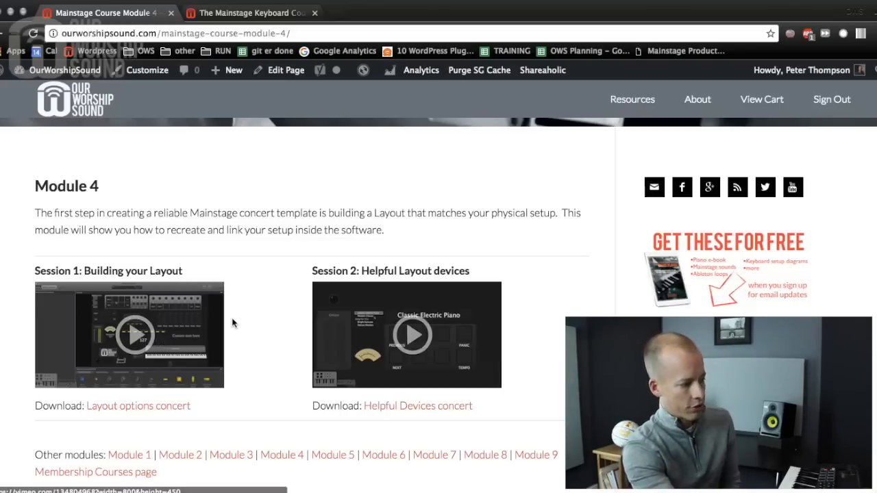
mouse_move(329, 307)
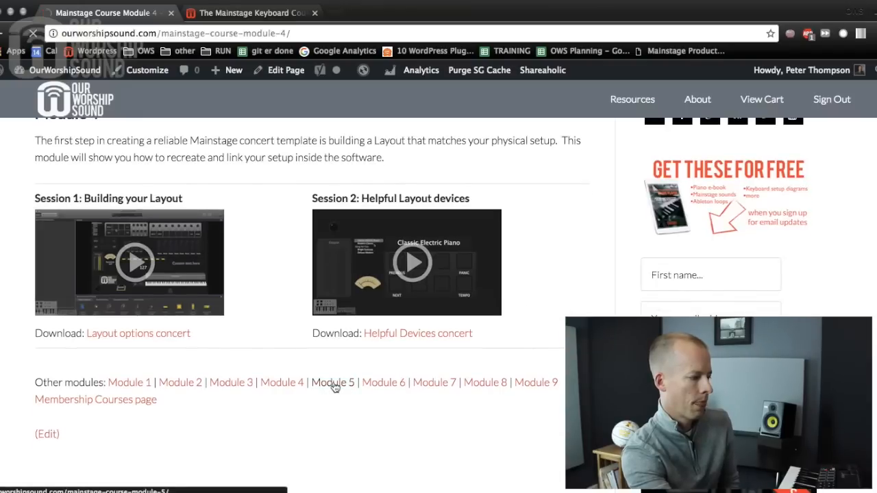
Open Module 5 and scroll through the Presets to check out table to the bottom
click(332, 382)
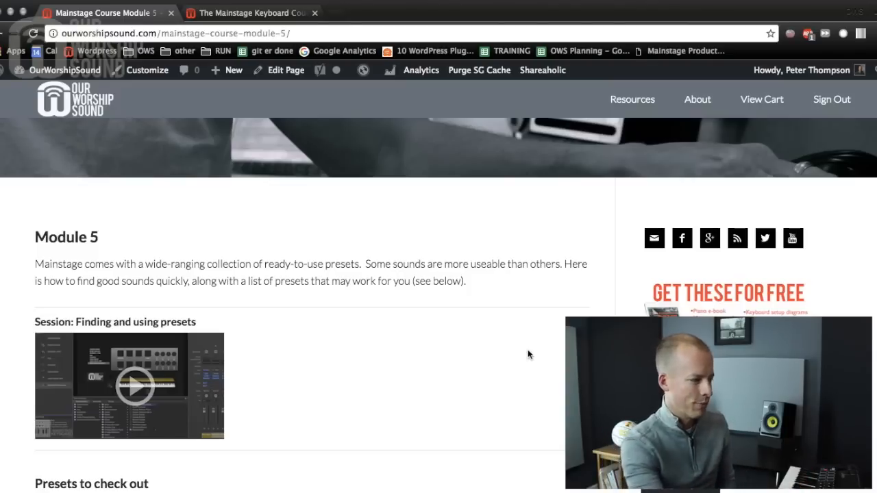
scroll(down, 3)
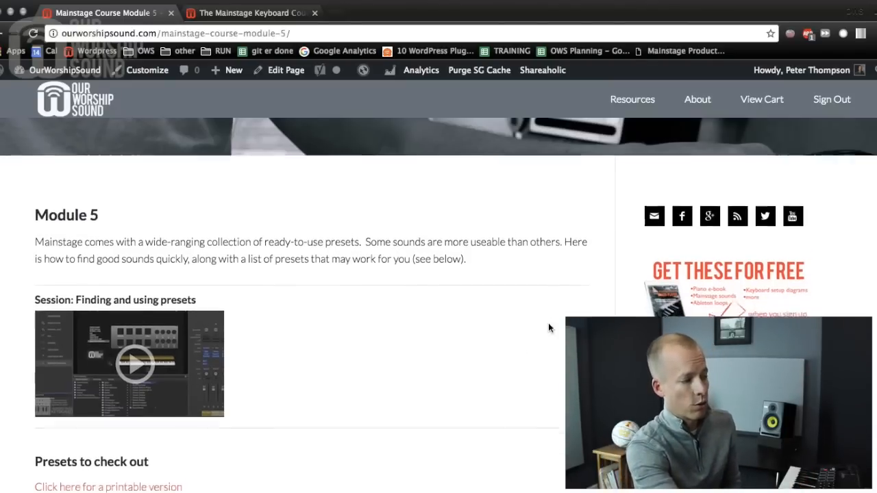
scroll(down, 3)
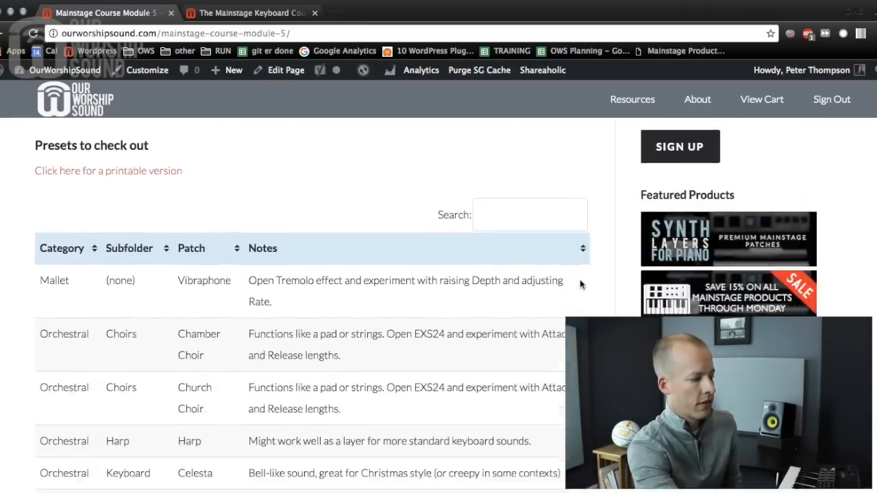
scroll(down, 3)
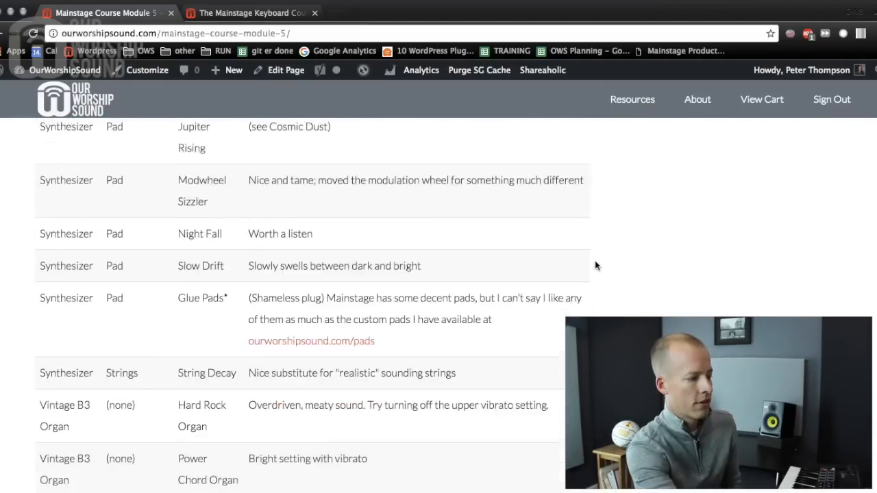
scroll(down, 3)
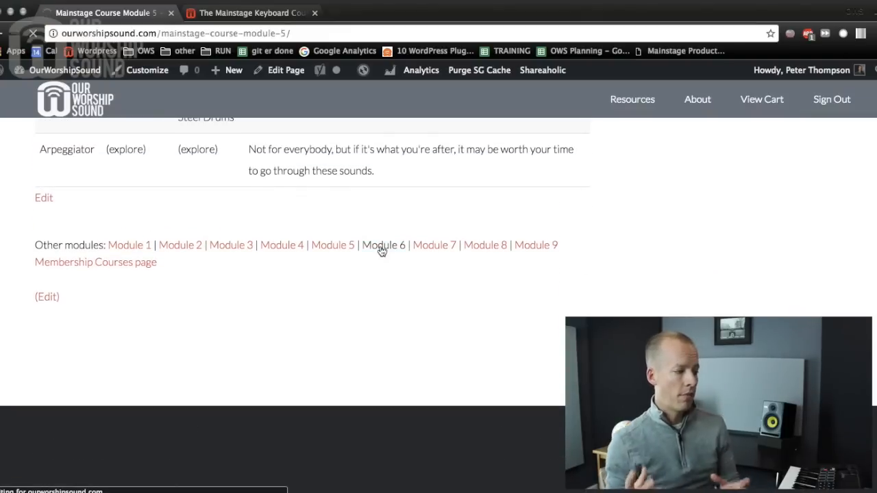
Open Module 6 and scroll through Sessions 1–7 on effects, synths, splits and layers
click(384, 244)
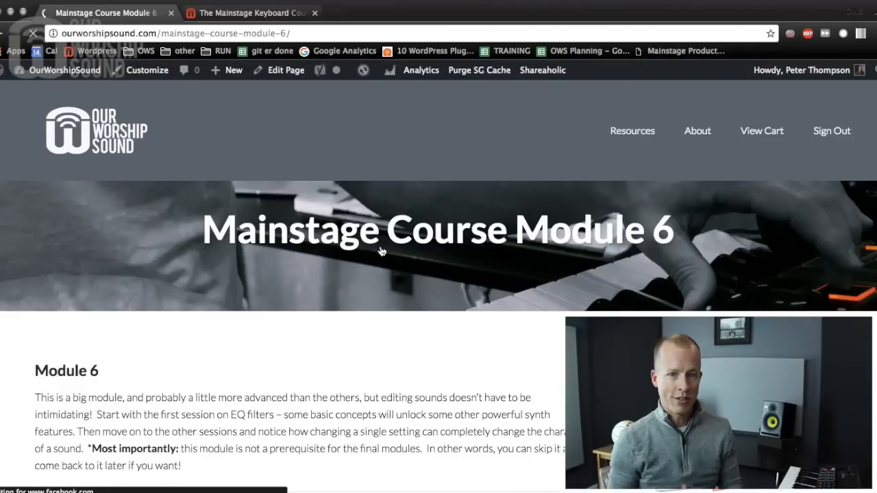
scroll(down, 3)
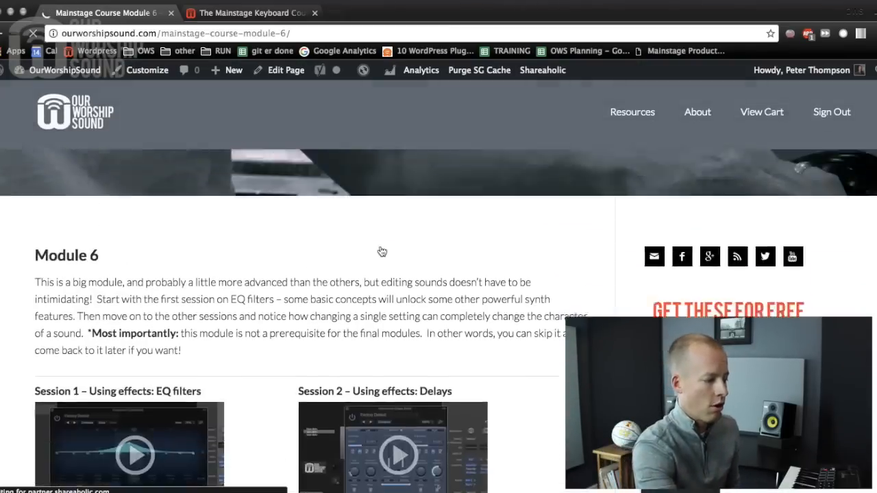
scroll(down, 3)
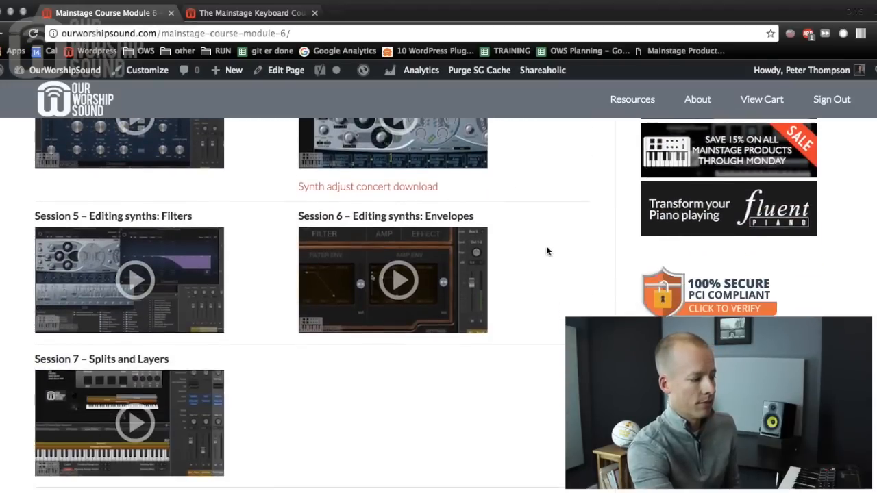
scroll(up, 3)
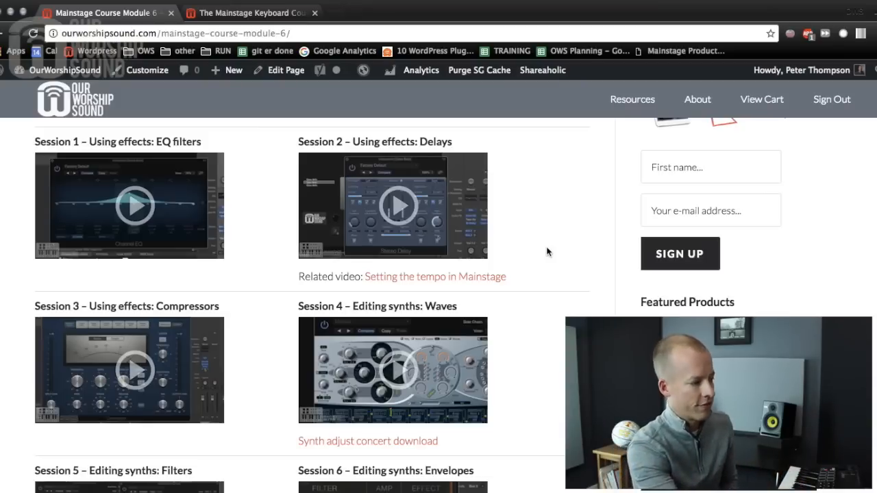
mouse_move(177, 159)
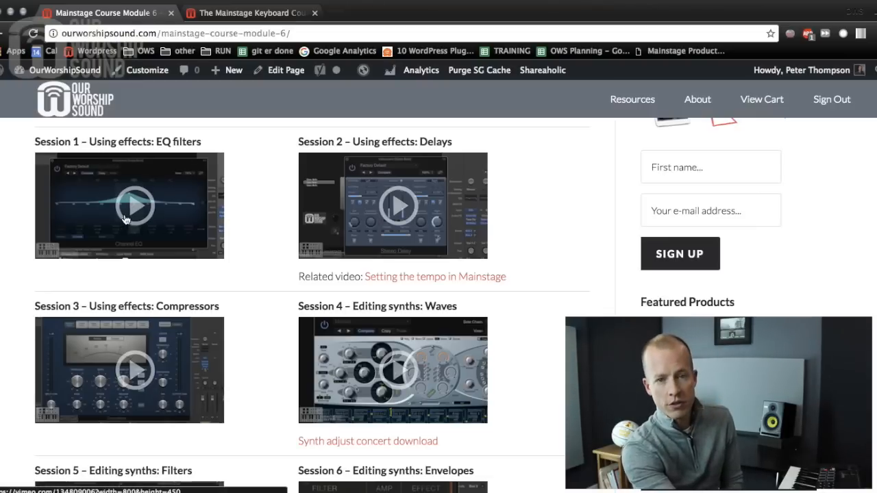
scroll(down, 3)
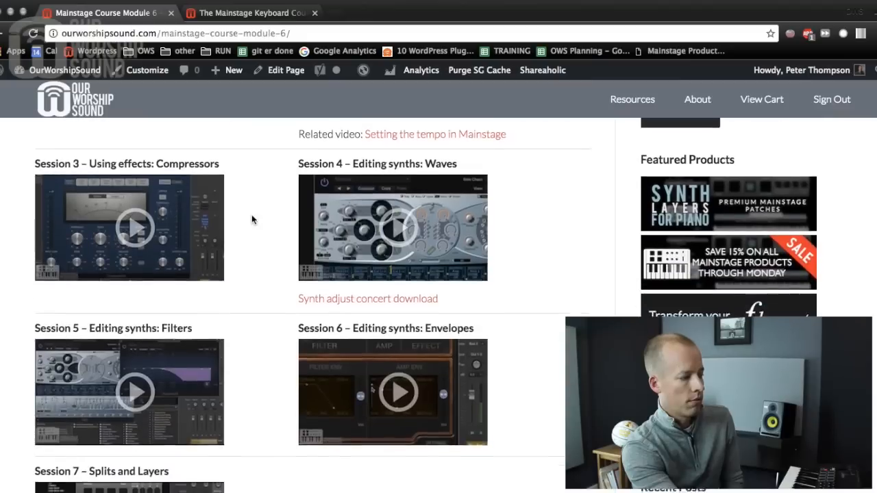
scroll(down, 3)
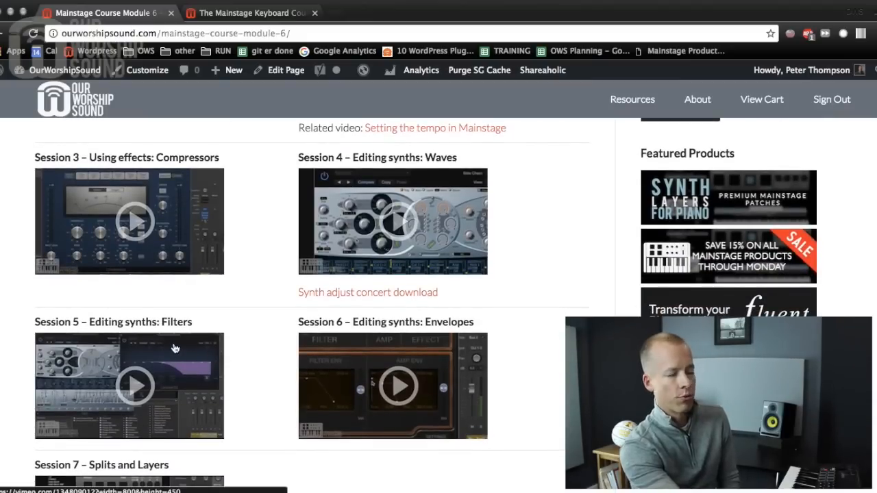
mouse_move(254, 354)
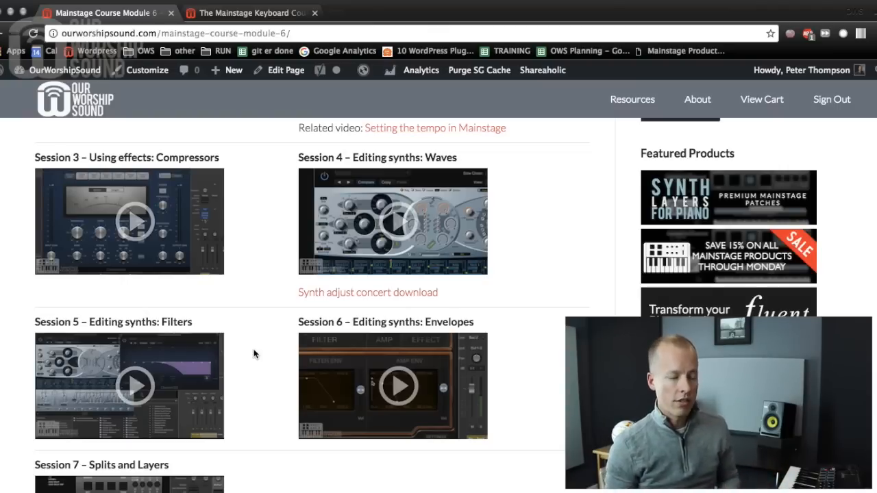
mouse_move(363, 351)
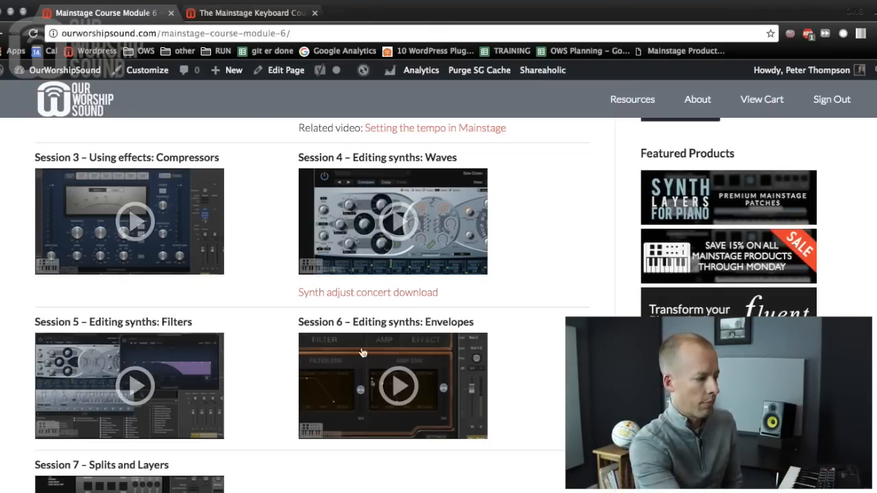
scroll(down, 3)
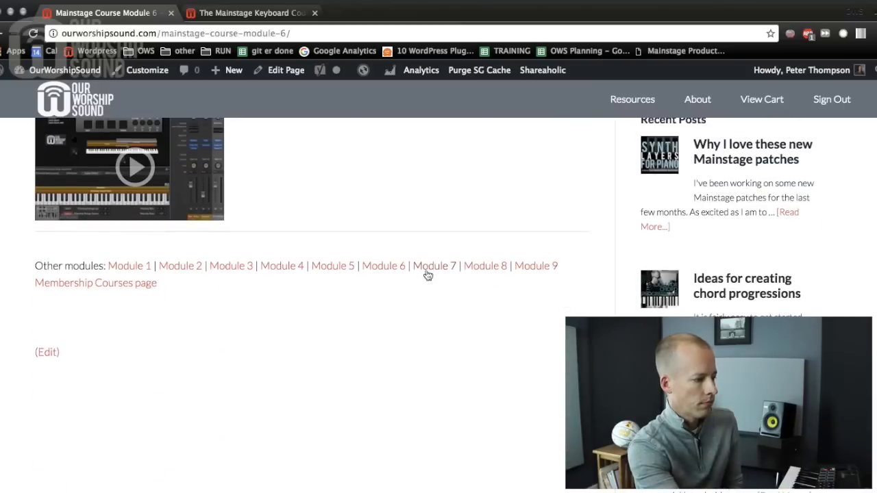
Open Module 7 and scroll through its four sessions on controllers, sets, performance tips and latency
click(434, 266)
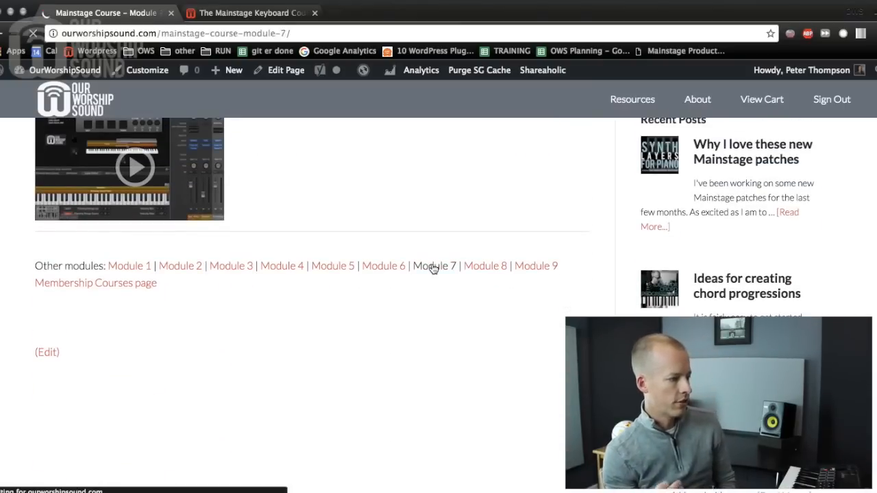
scroll(up, 3)
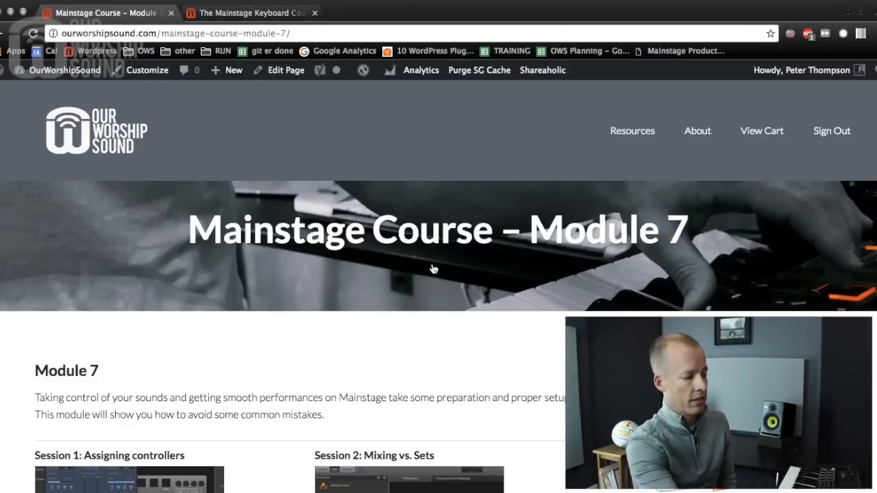
scroll(down, 3)
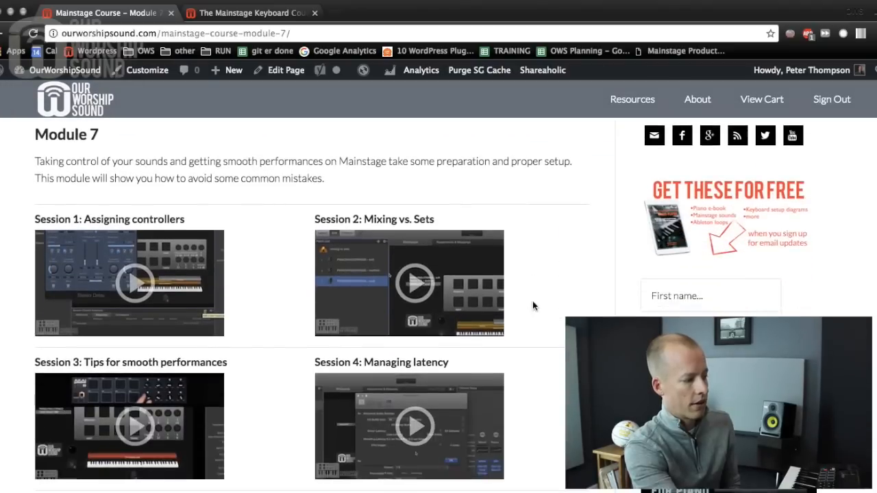
scroll(down, 3)
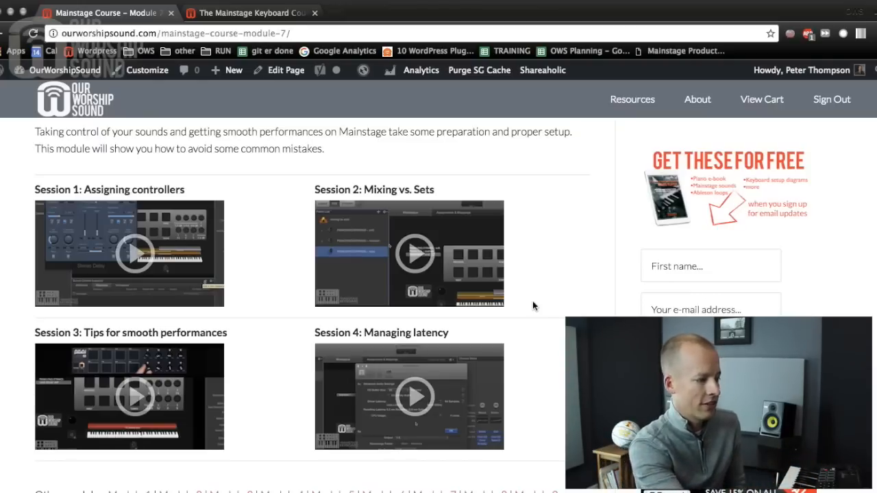
scroll(down, 3)
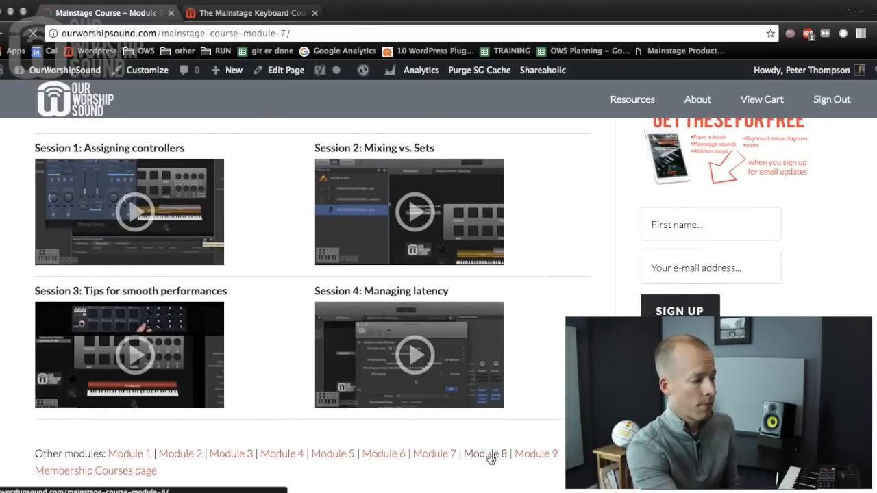
Open Module 8 and scroll to the Organizing your sounds session video
click(485, 453)
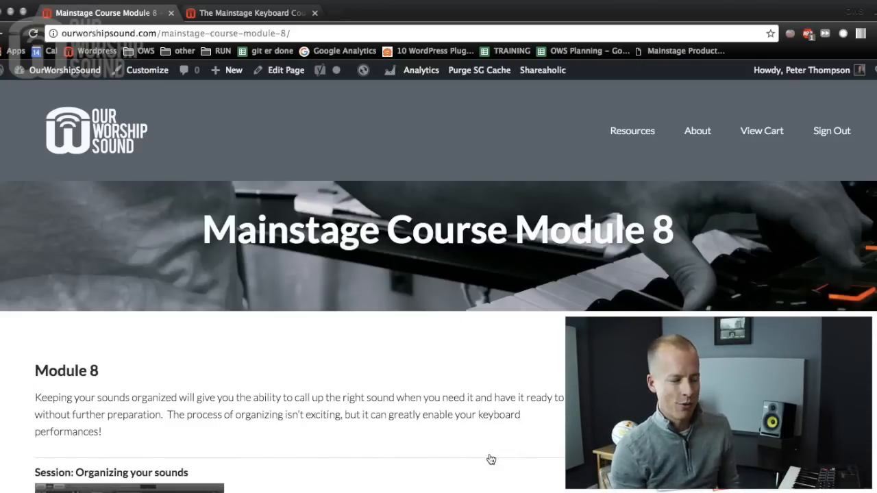
scroll(down, 3)
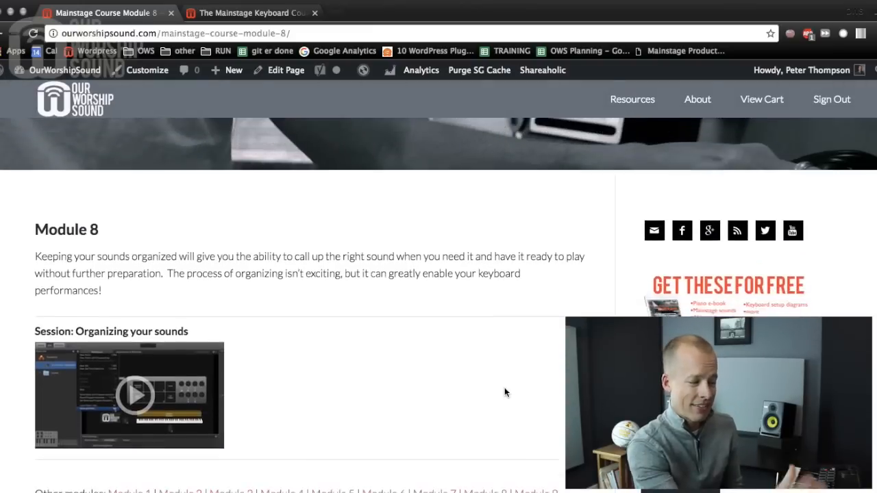
scroll(down, 3)
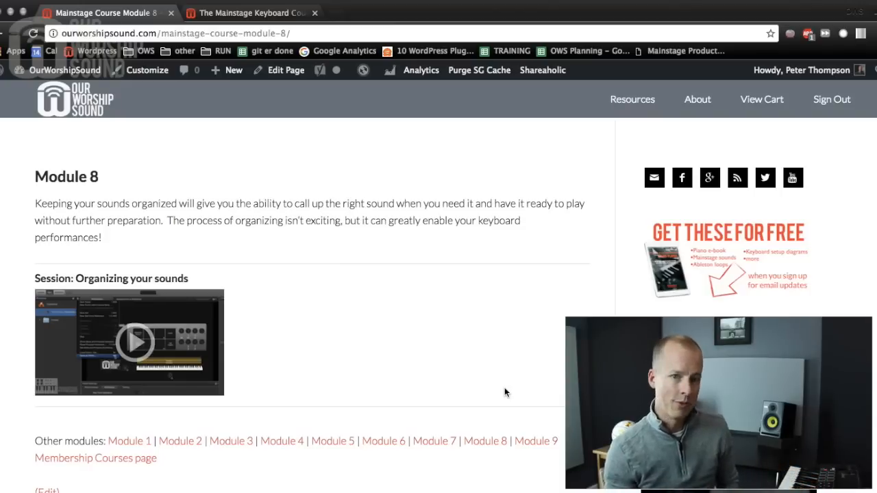
mouse_move(555, 455)
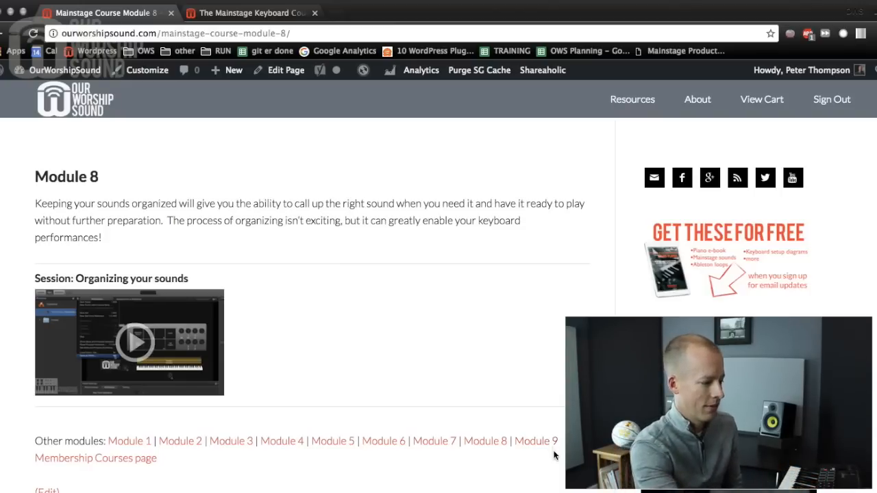
Open Module 9 and scroll through its three sessions and the Congratulations section
click(536, 442)
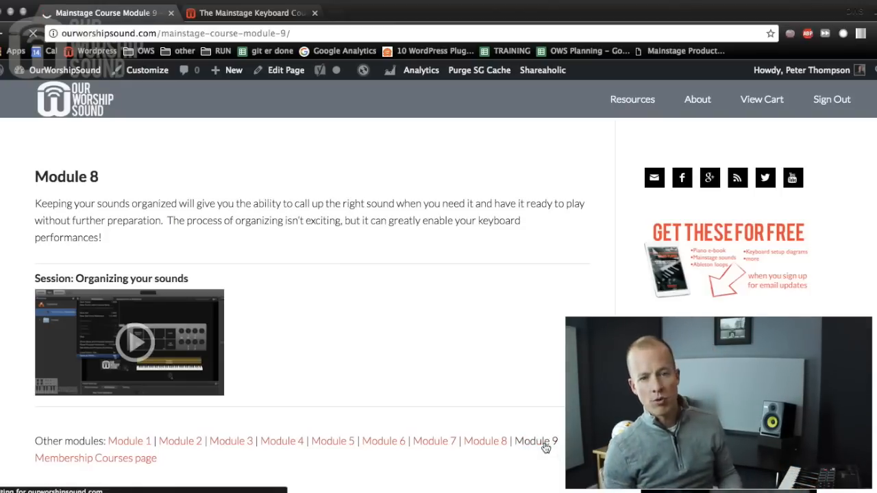
click(535, 441)
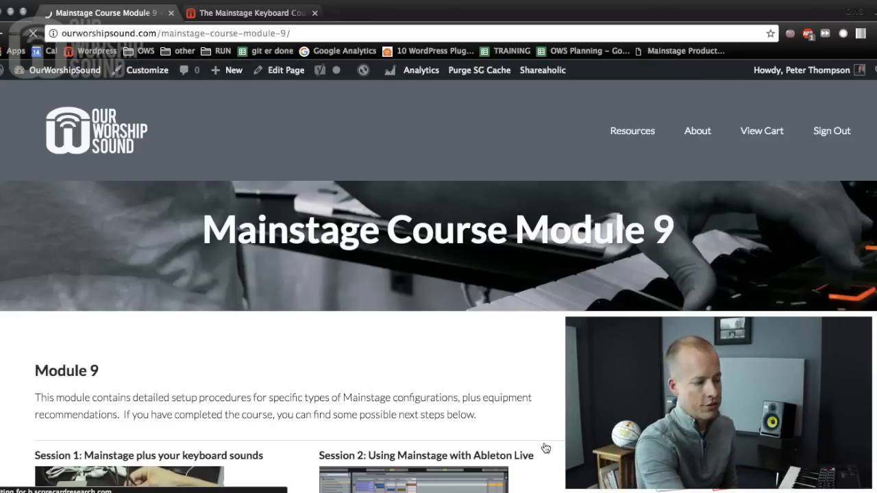
scroll(down, 3)
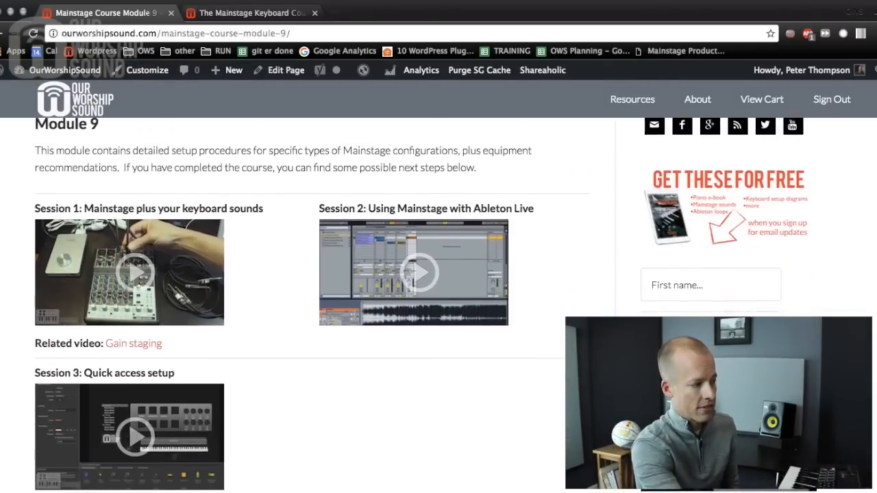
scroll(down, 3)
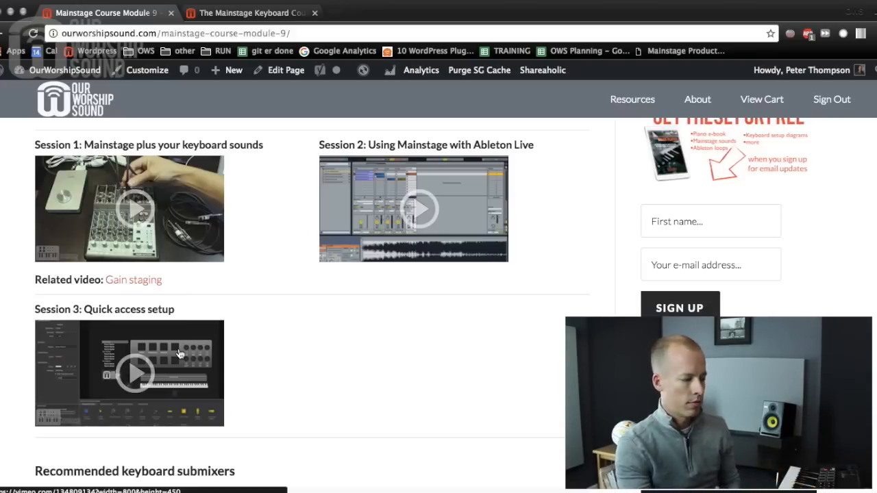
mouse_move(540, 333)
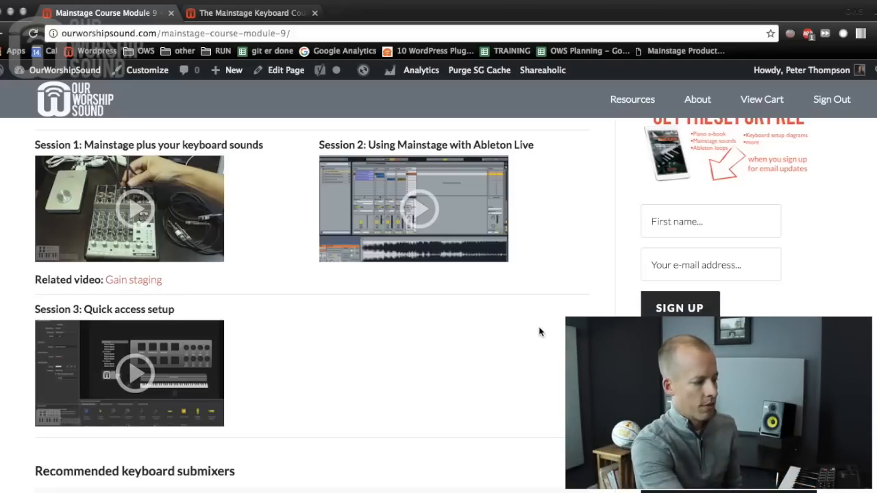
scroll(down, 3)
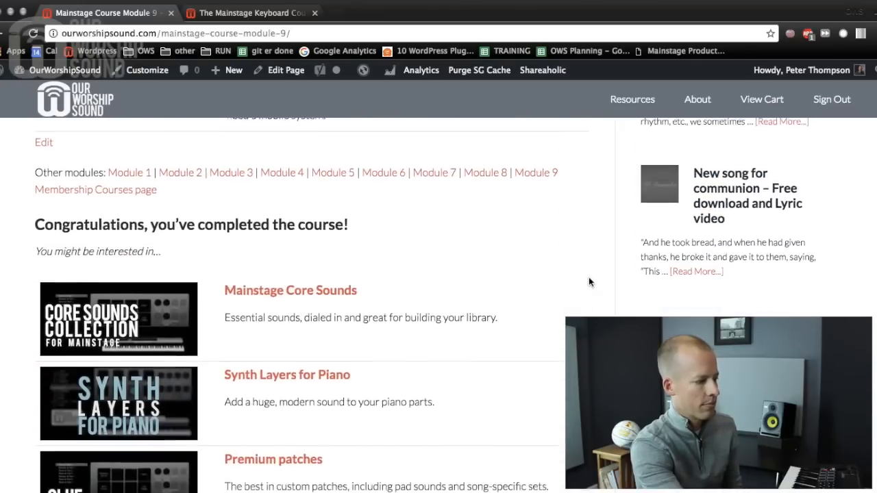
scroll(down, 3)
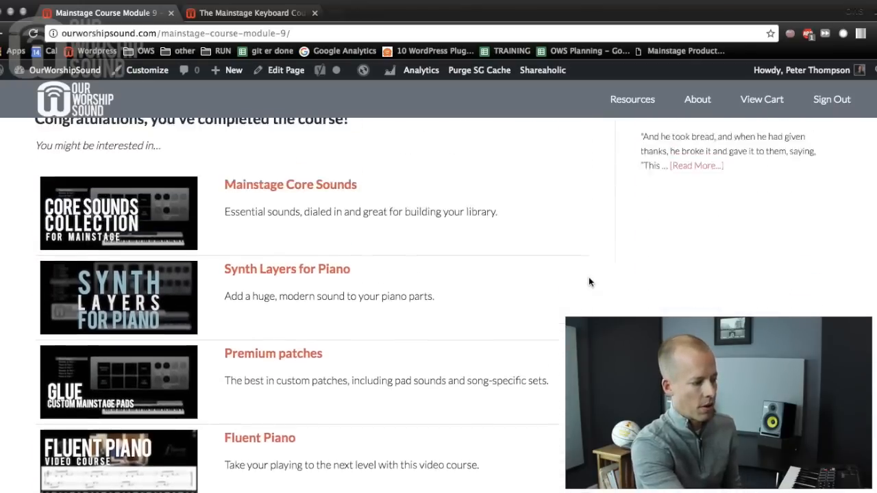
scroll(up, 3)
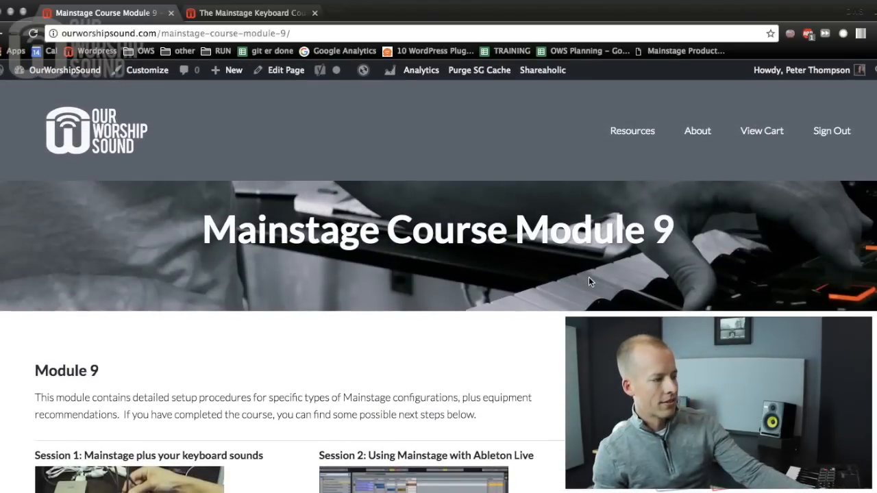
Go to the Mainstage Keyboard Course sales page
click(247, 13)
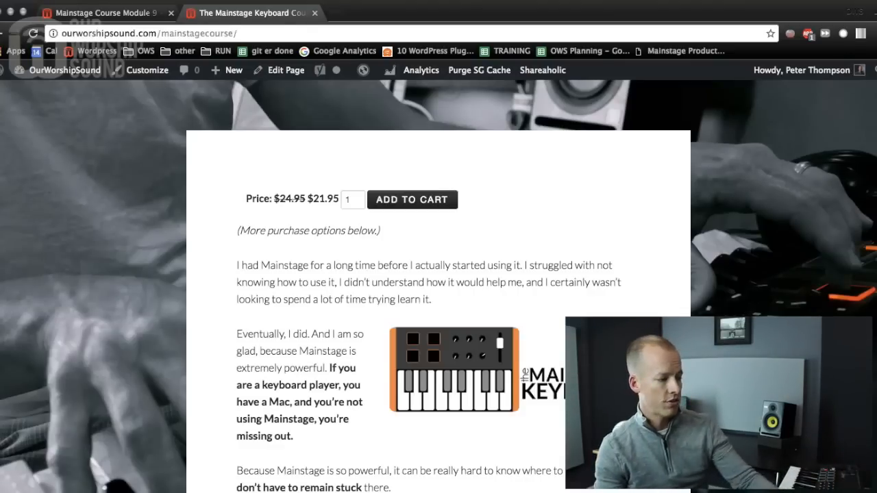
Scroll through the sales page's feature list, bonus offer and Add to Cart bundle pricing
scroll(down, 3)
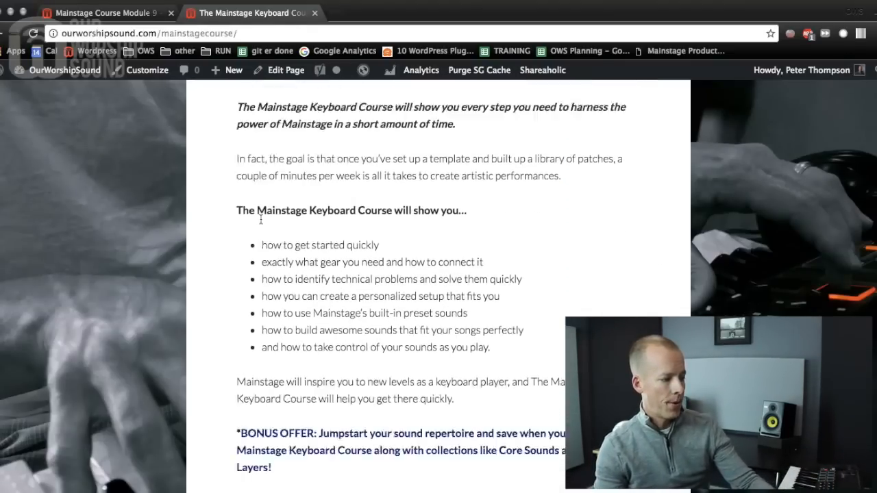
scroll(down, 3)
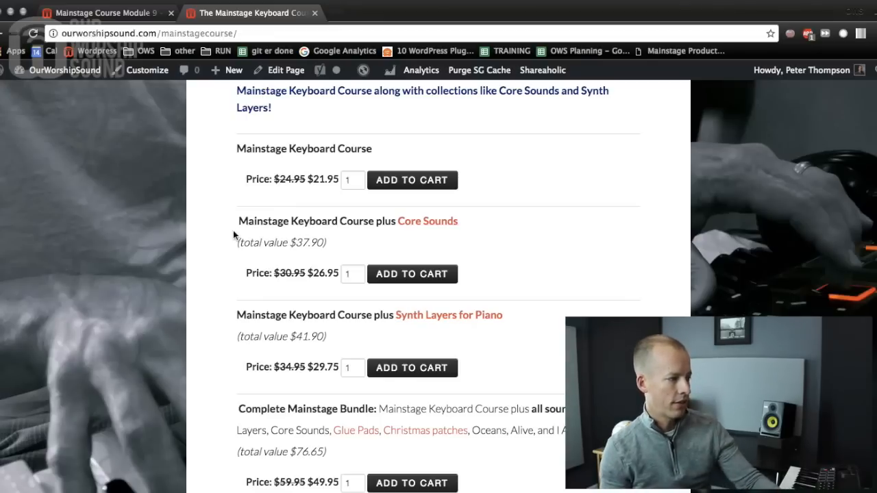
scroll(up, 3)
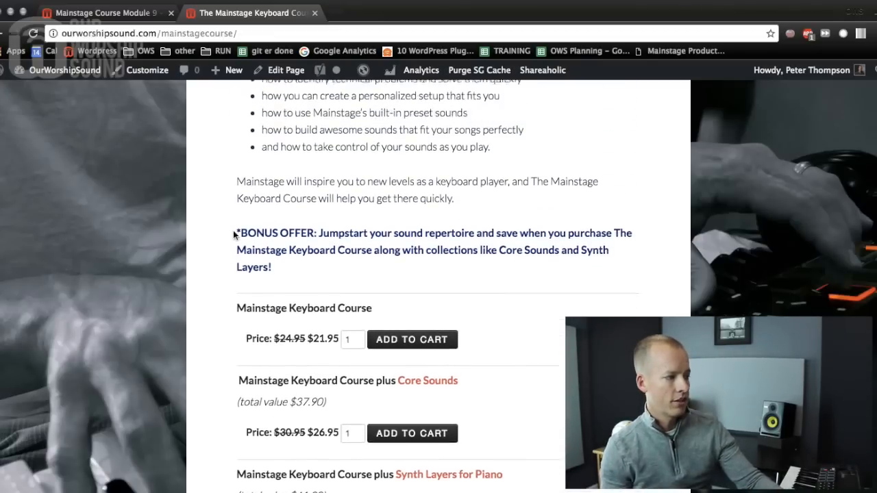
scroll(up, 3)
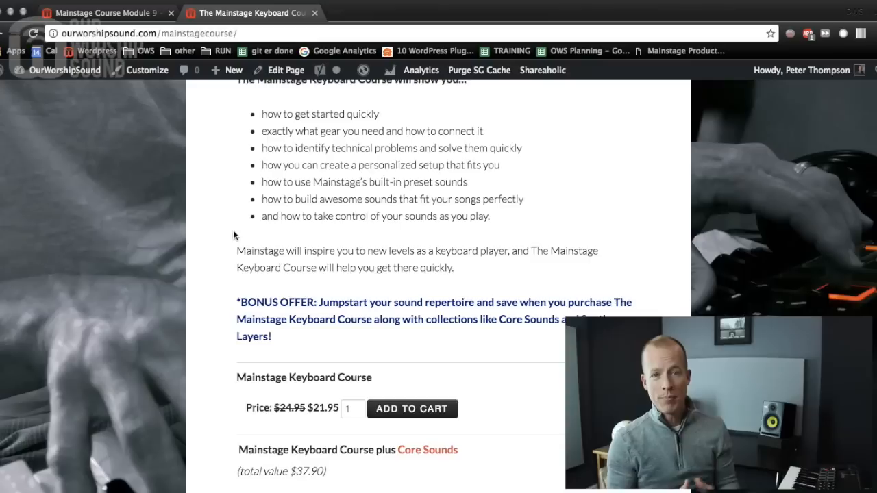